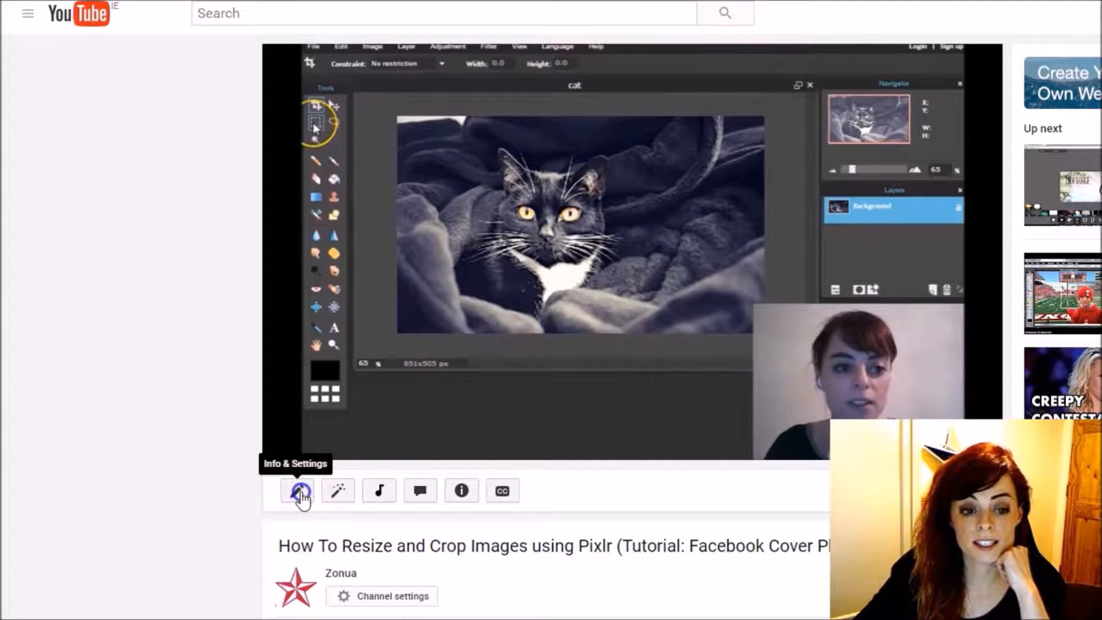
Step: Open the Pixlr video's Cards tab, pause at 0:04, and begin a Link card
{"action": "left_click", "coordinate": [297, 491]}
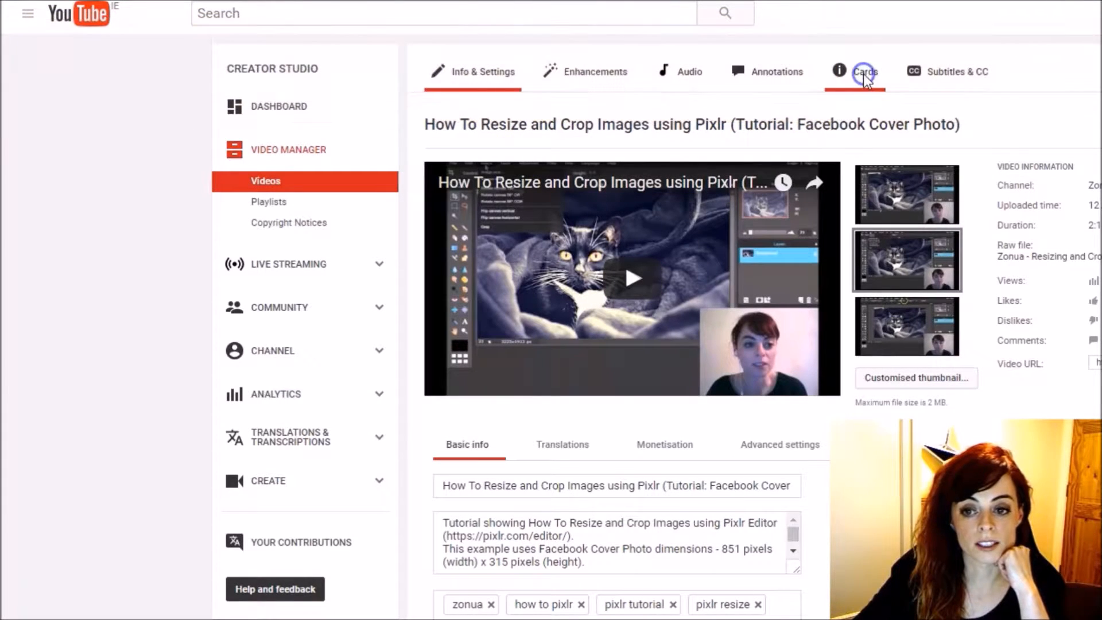
{"action": "left_click", "coordinate": [864, 71]}
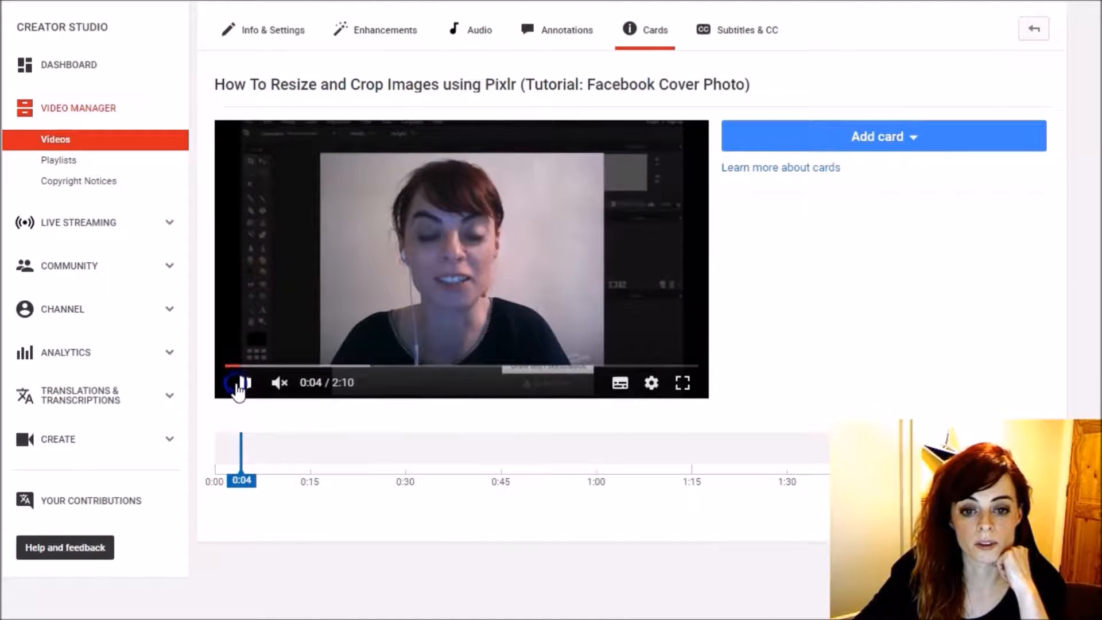
{"action": "left_click", "coordinate": [245, 382]}
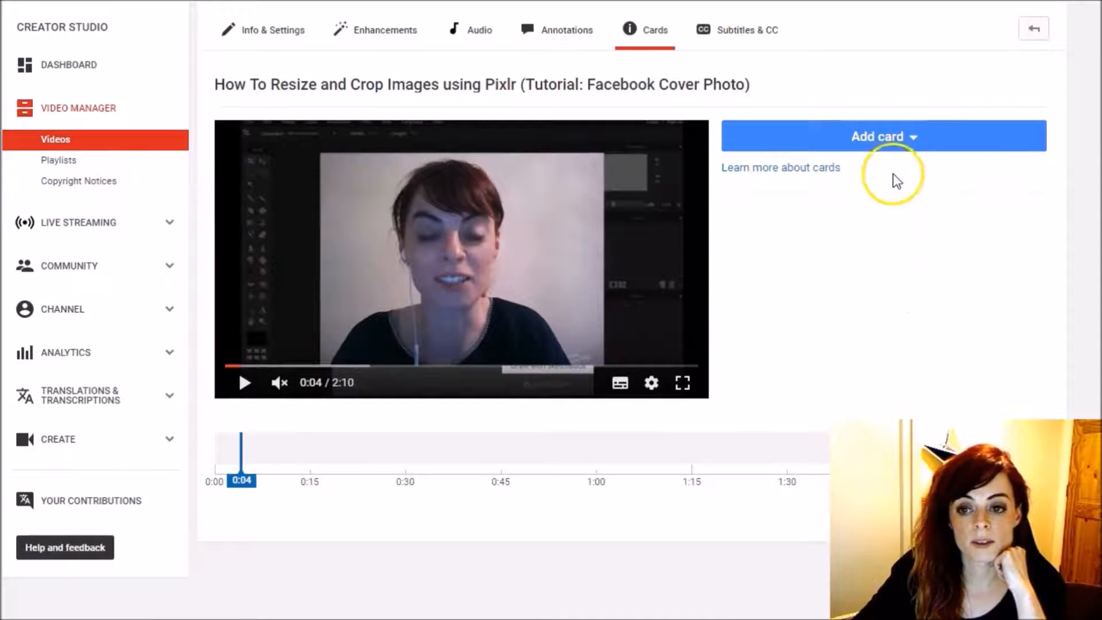
{"action": "left_click", "coordinate": [883, 137]}
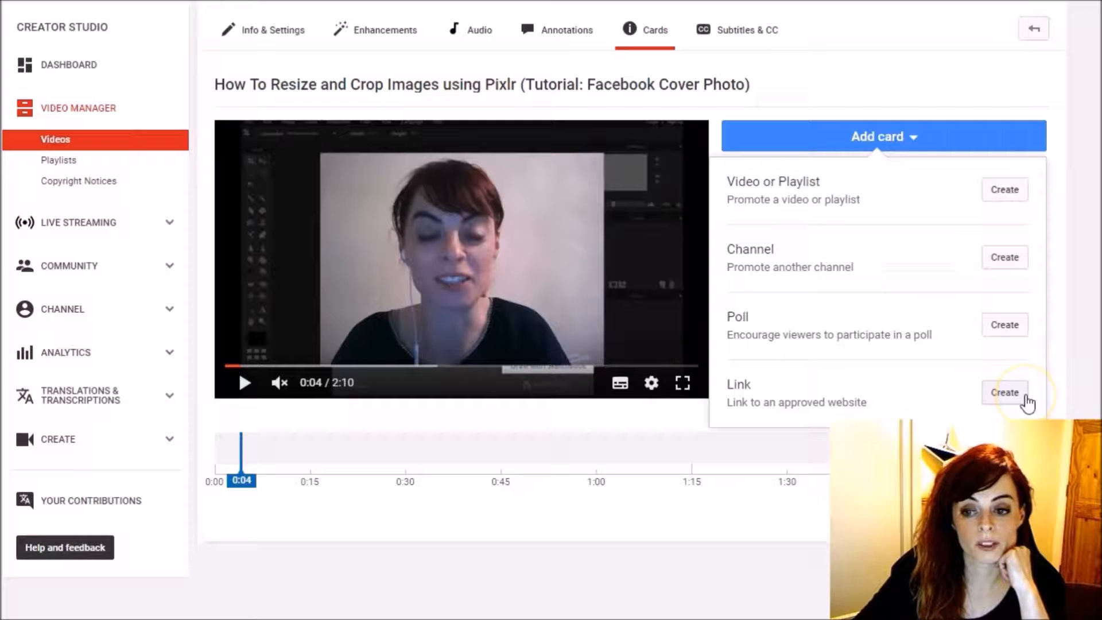
{"action": "left_click", "coordinate": [1005, 392]}
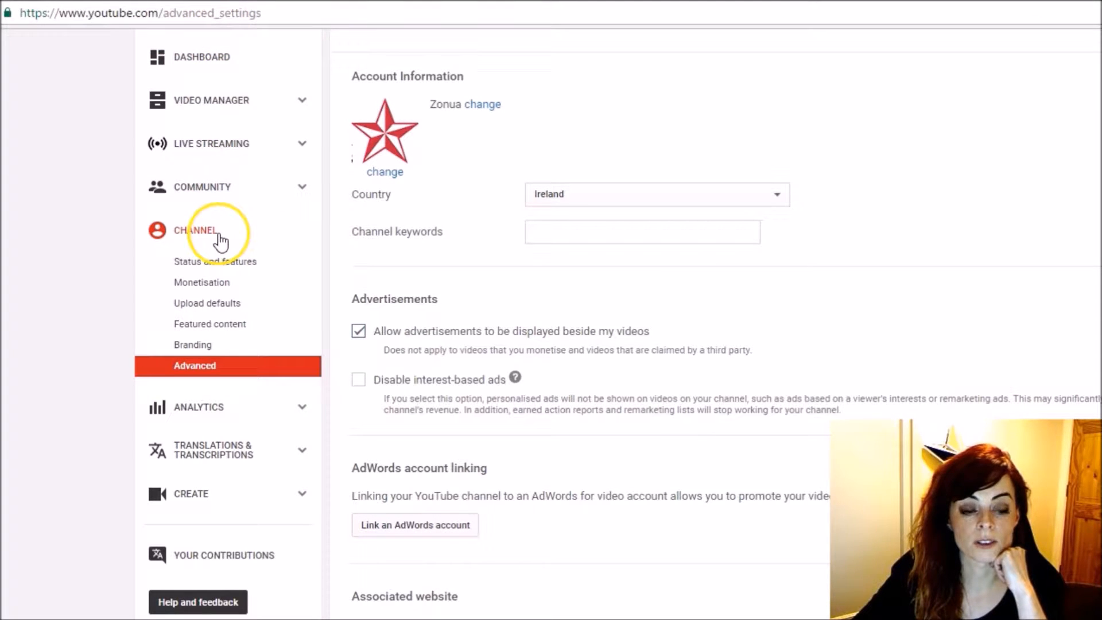
{"action": "mouse_move", "coordinate": [246, 383]}
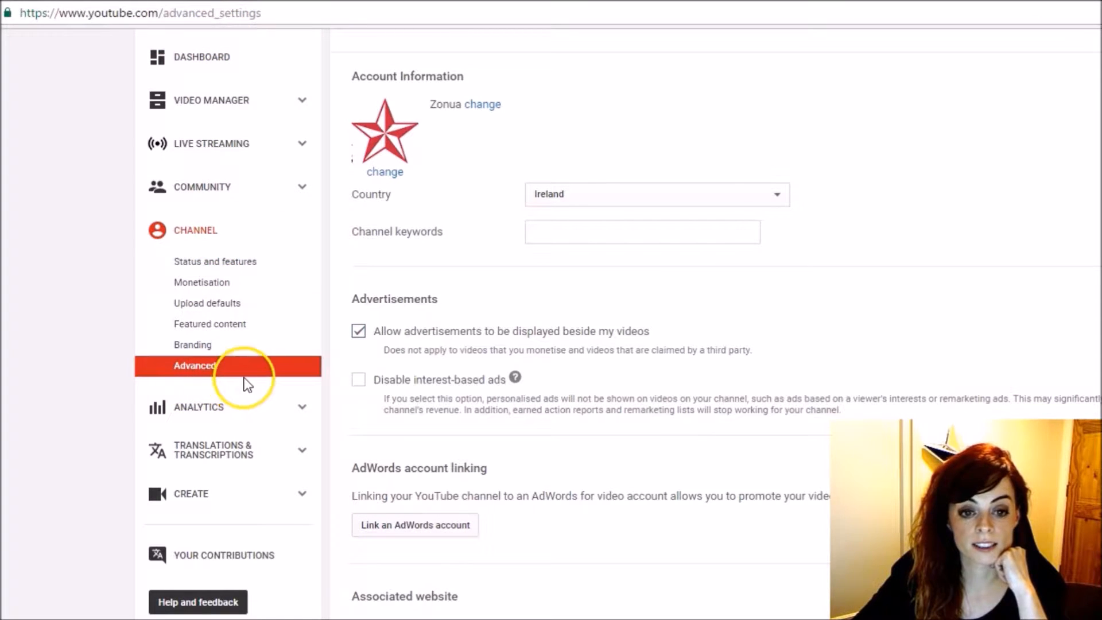
{"action": "scroll", "scroll_direction": "down", "scroll_amount": 3}
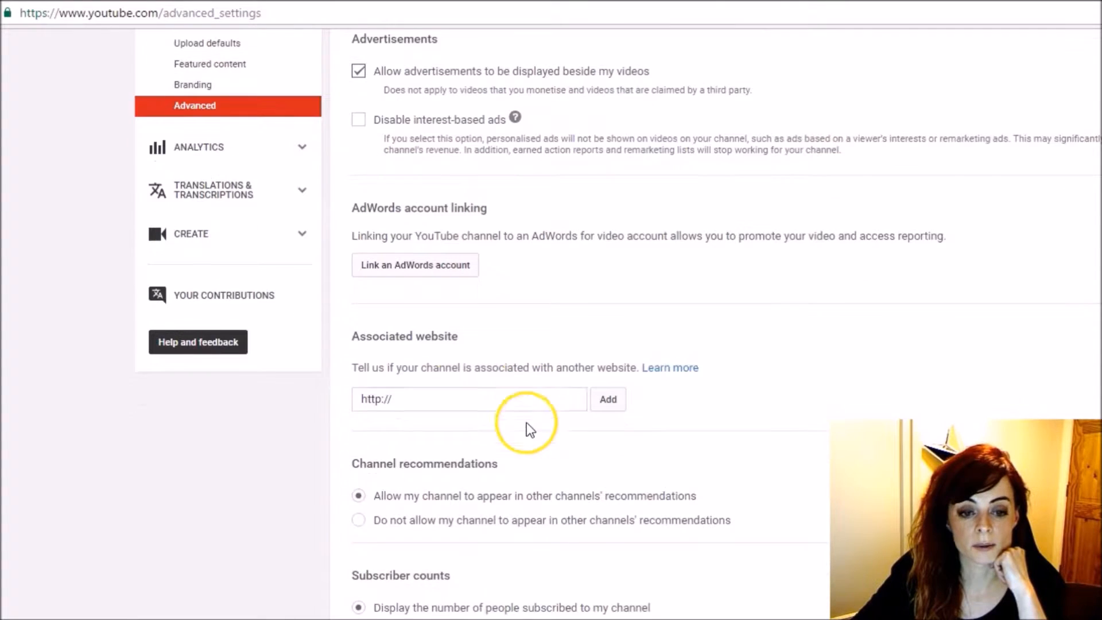
{"action": "left_click", "coordinate": [468, 399]}
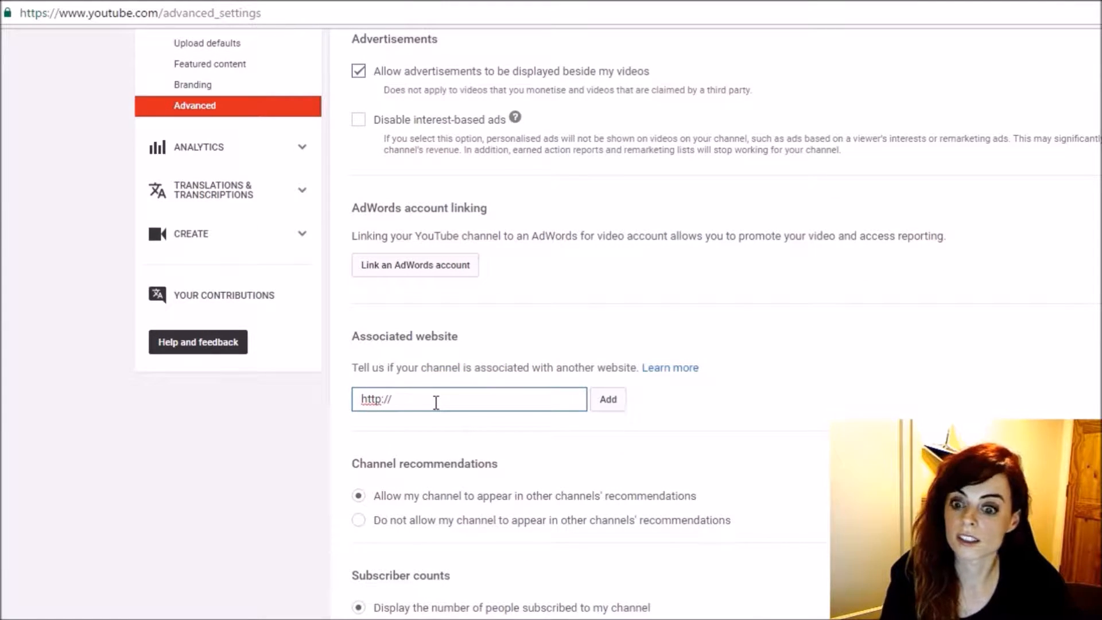
{"action": "left_click", "coordinate": [469, 399]}
{"action": "type", "text": "www.zonua.ie"}
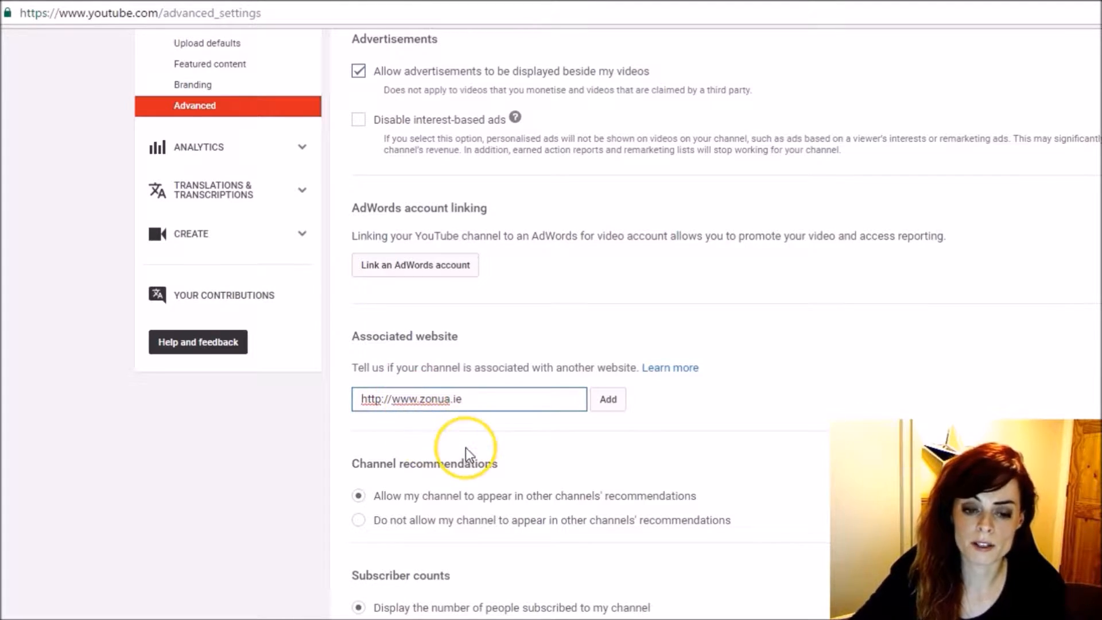
{"action": "left_click", "coordinate": [607, 398]}
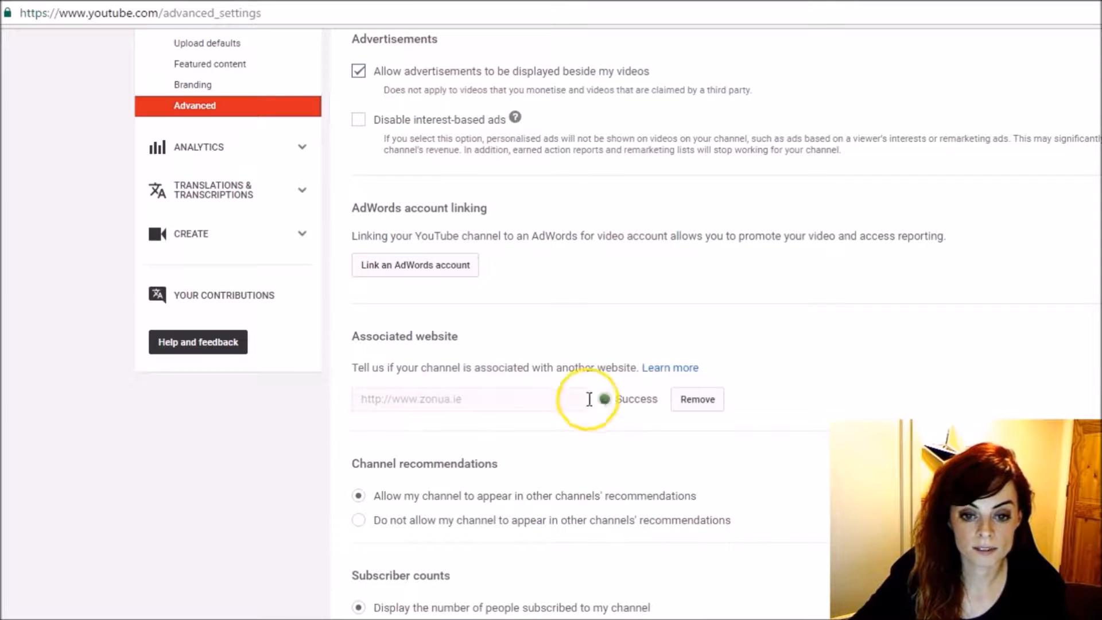
{"action": "scroll", "scroll_direction": "down", "scroll_amount": 3}
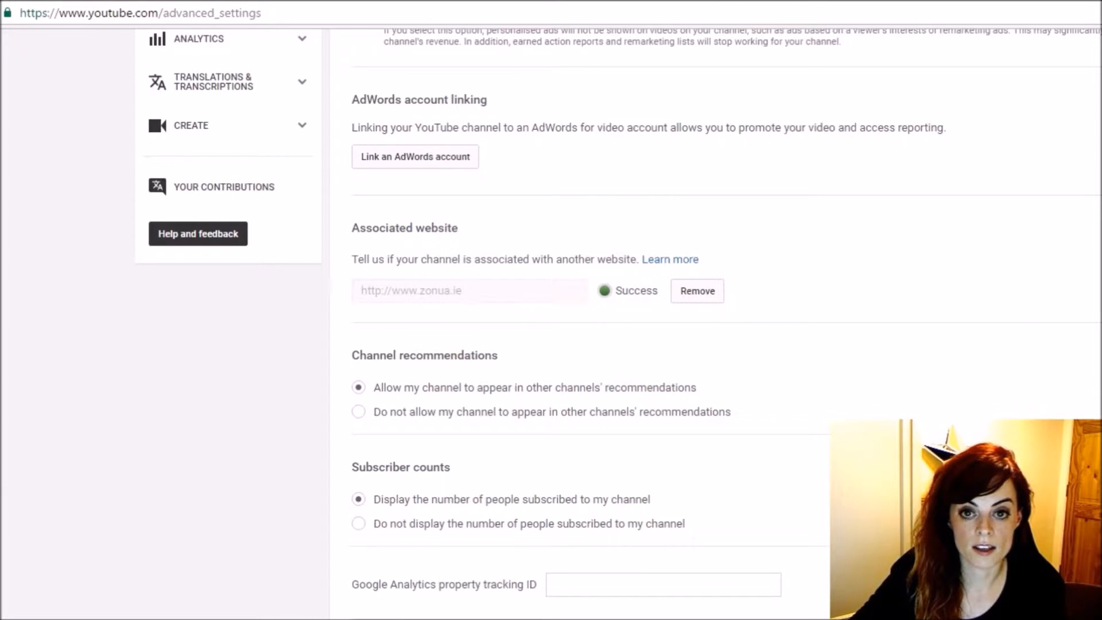
{"action": "scroll", "scroll_direction": "down", "scroll_amount": 3}
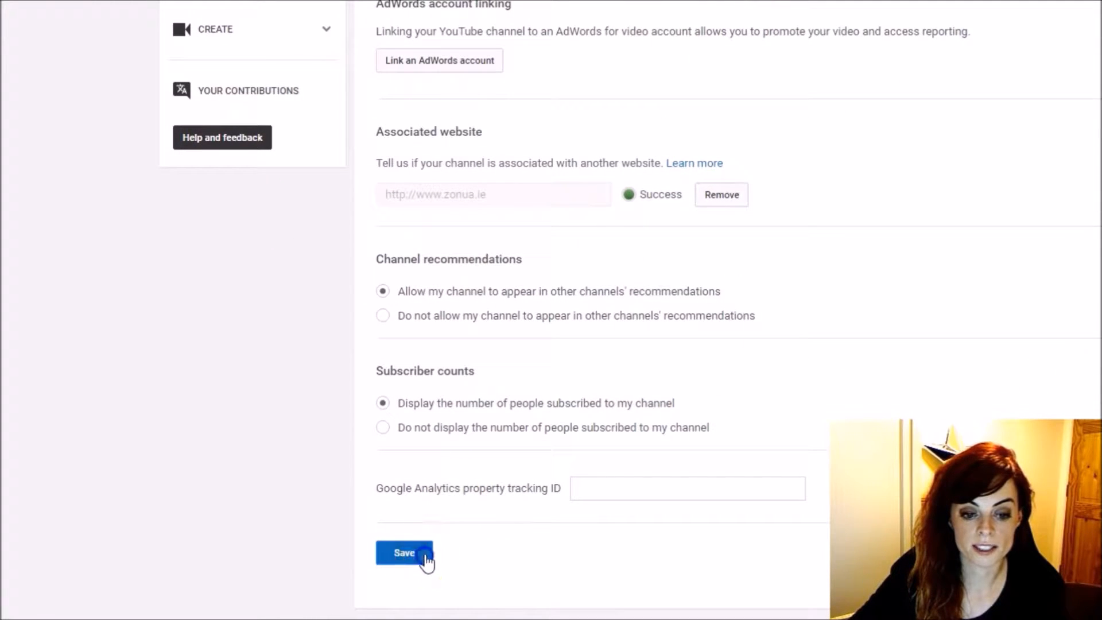
{"action": "left_click", "coordinate": [404, 552]}
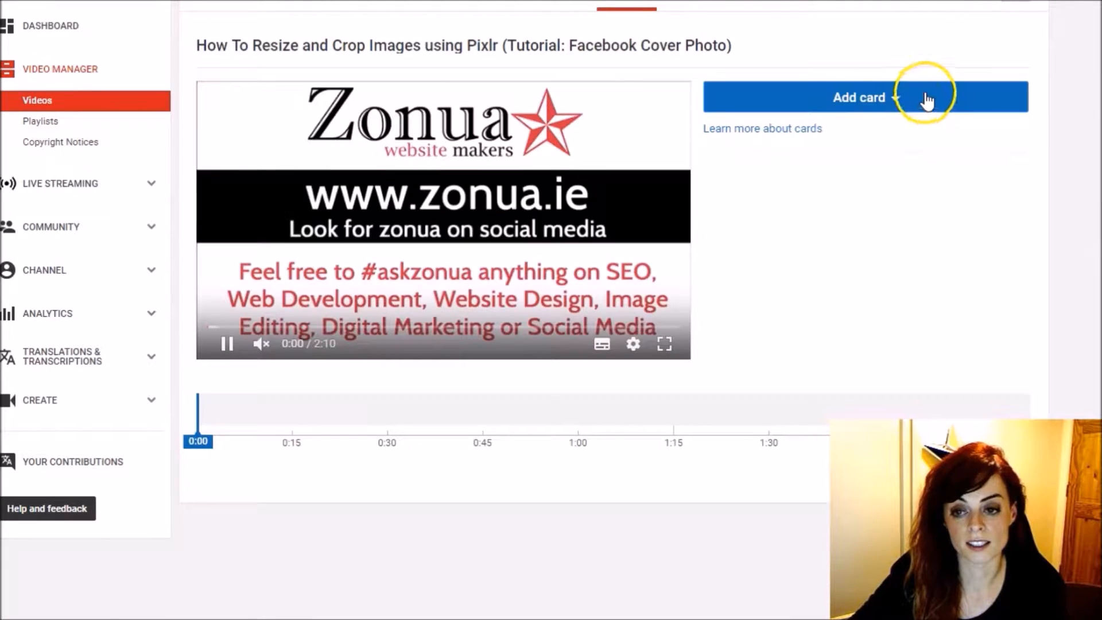
Step: Start a new Link card at 0:02 using the associated zonua.ie website
{"action": "left_click", "coordinate": [865, 97]}
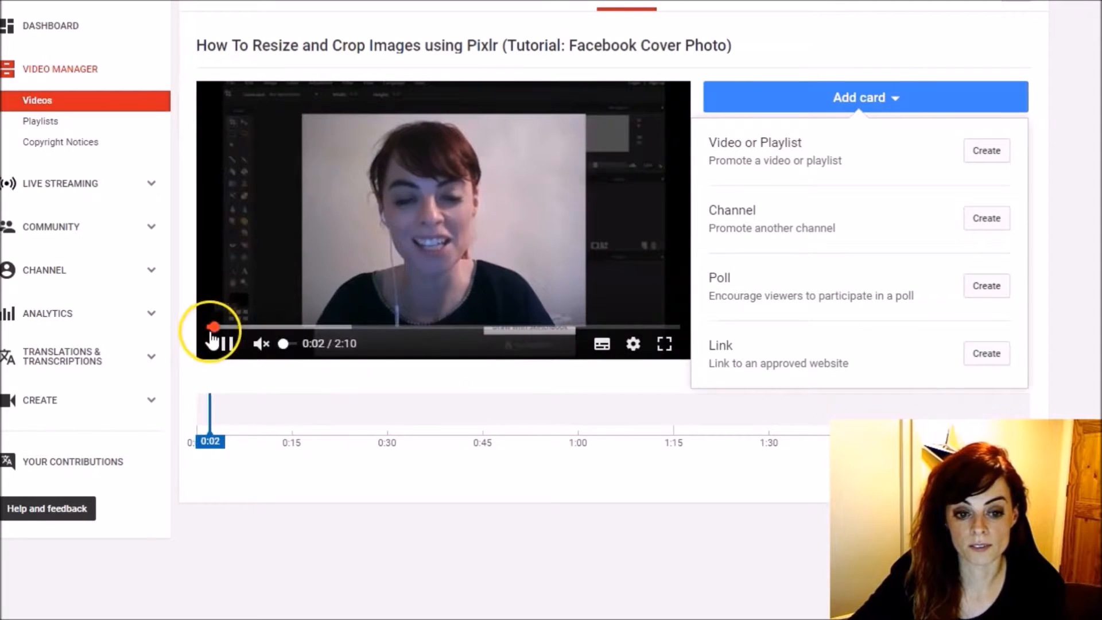
{"action": "left_click", "coordinate": [226, 344]}
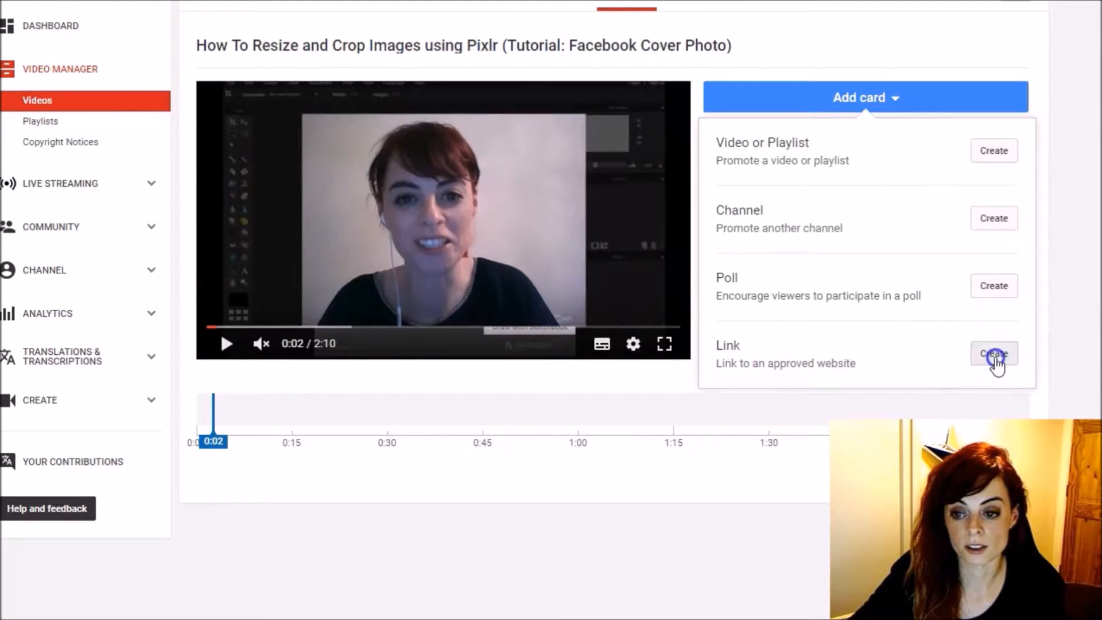
{"action": "left_click", "coordinate": [993, 353]}
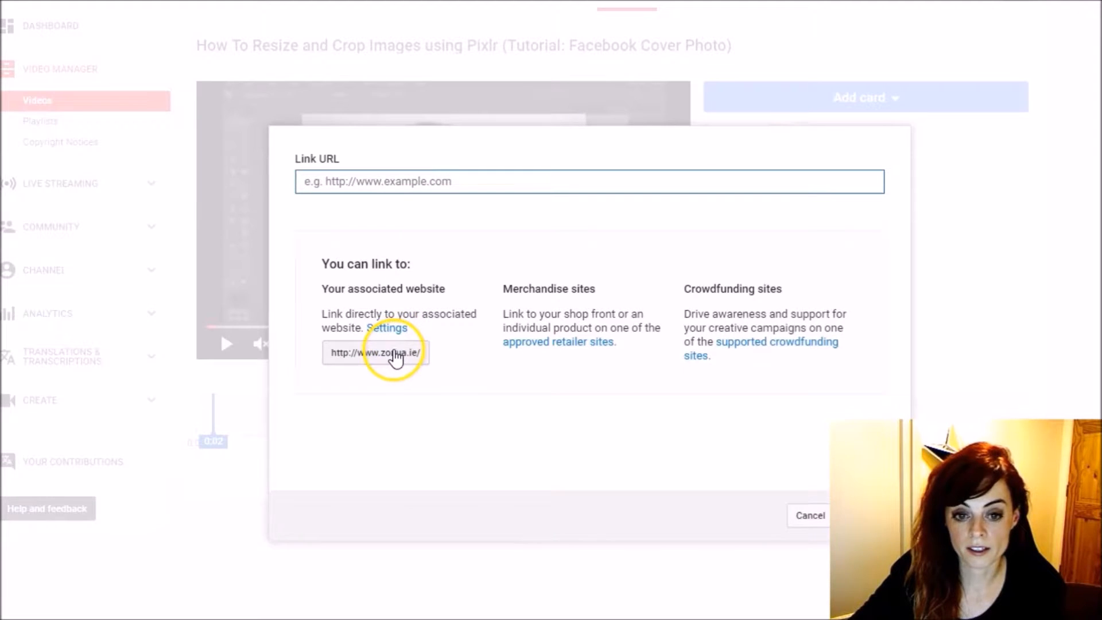
{"action": "left_click", "coordinate": [375, 352]}
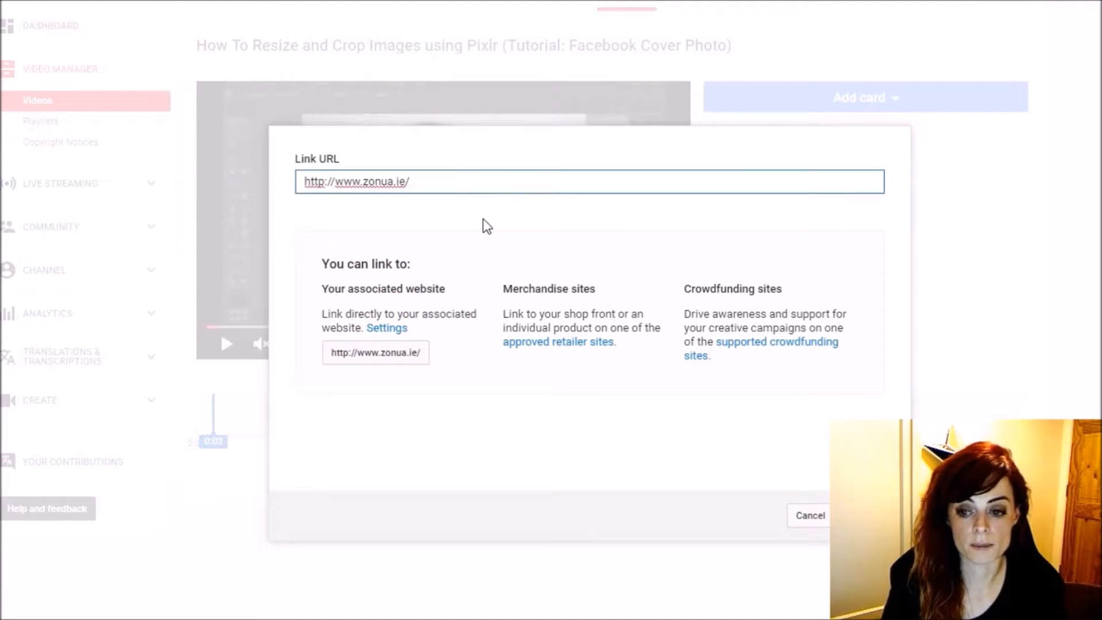
{"action": "left_click", "coordinate": [589, 182]}
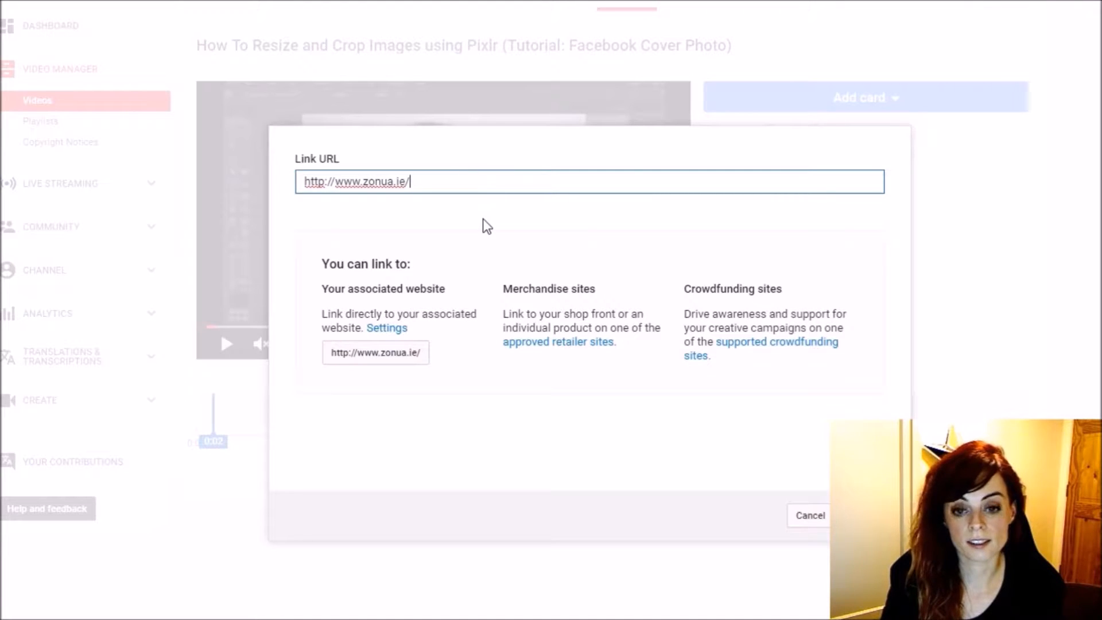
{"action": "type", "text": "con"}
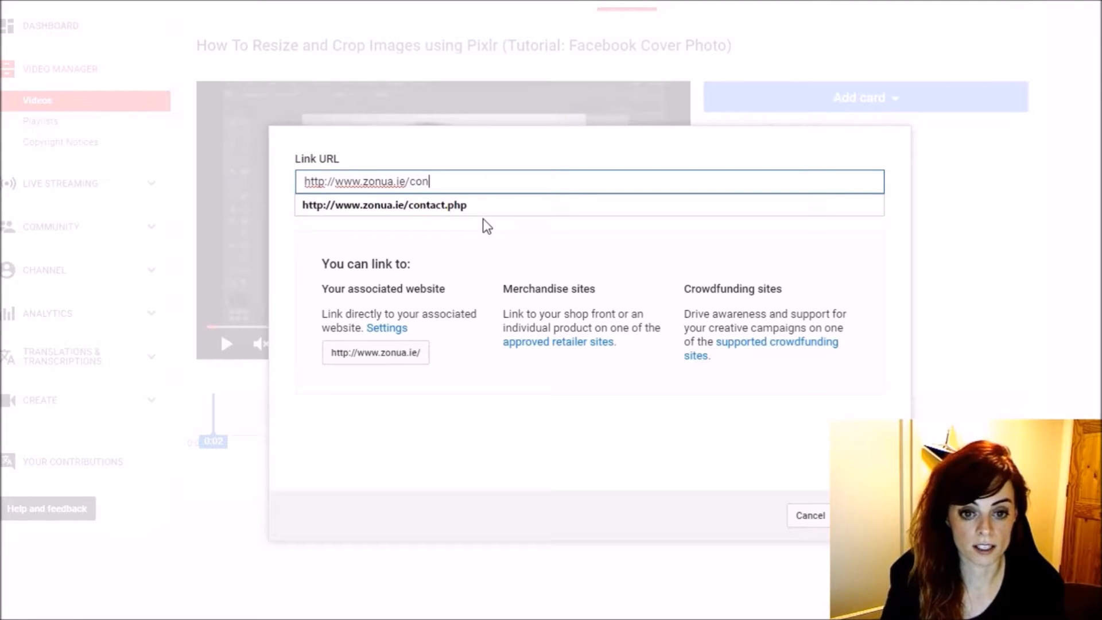
{"action": "left_click", "coordinate": [384, 205]}
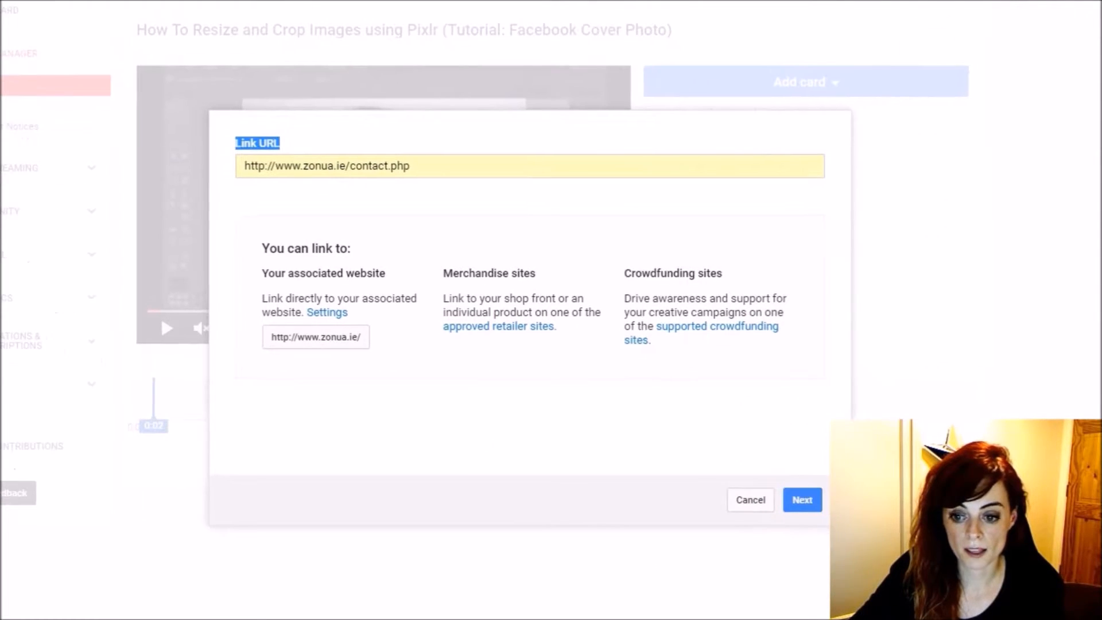
{"action": "left_click", "coordinate": [802, 499]}
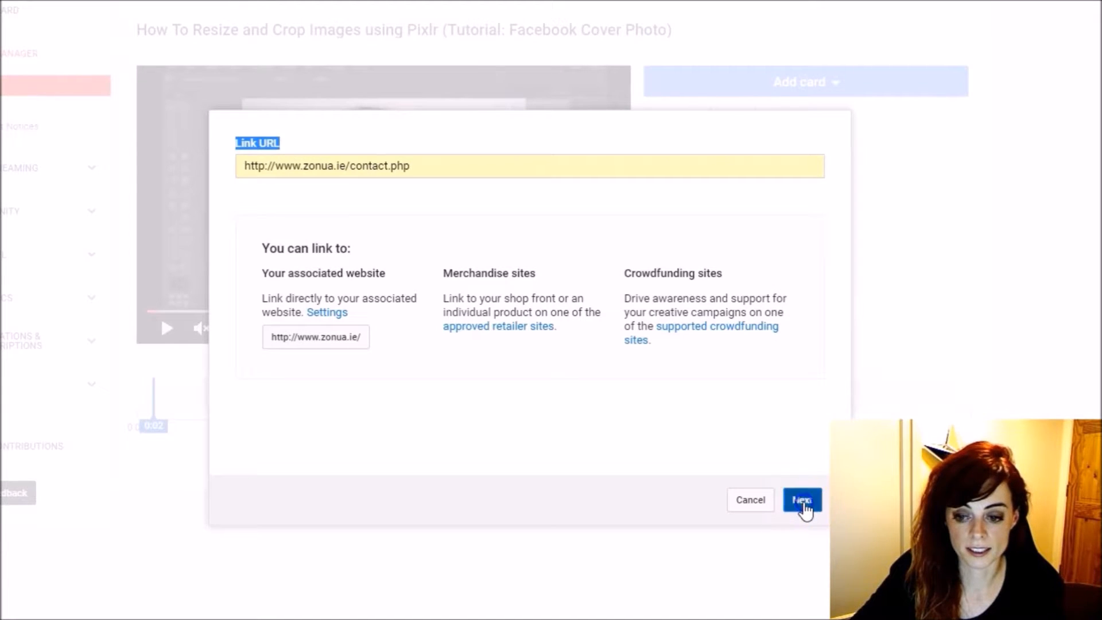
Step: Fill in the card title 'Cart title', call to action and teaser text
{"action": "left_click", "coordinate": [801, 499]}
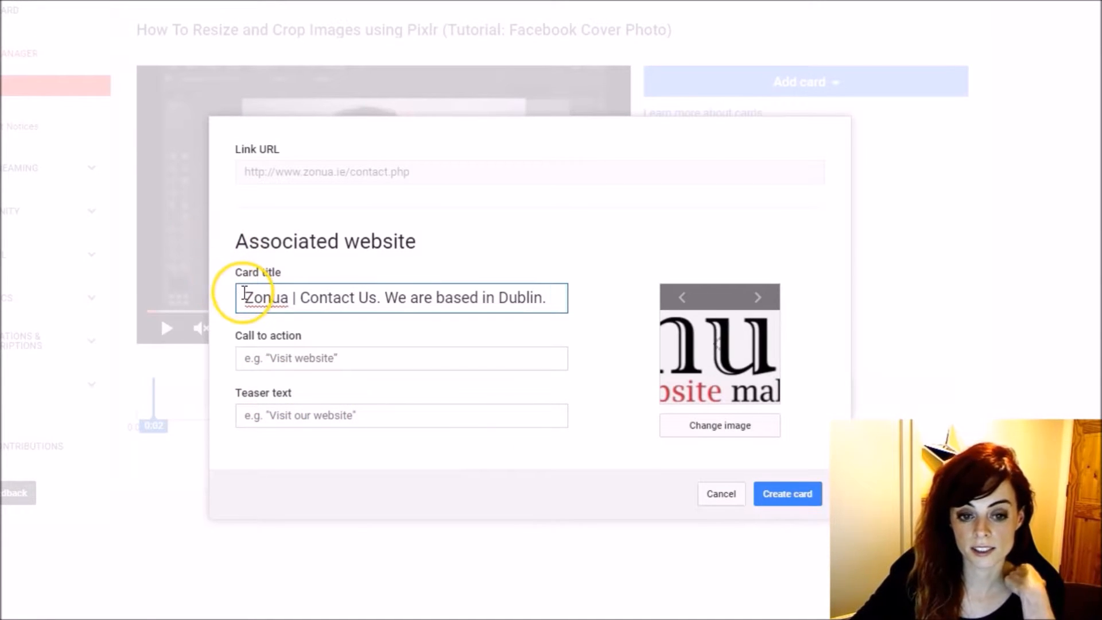
{"action": "left_click", "coordinate": [383, 358]}
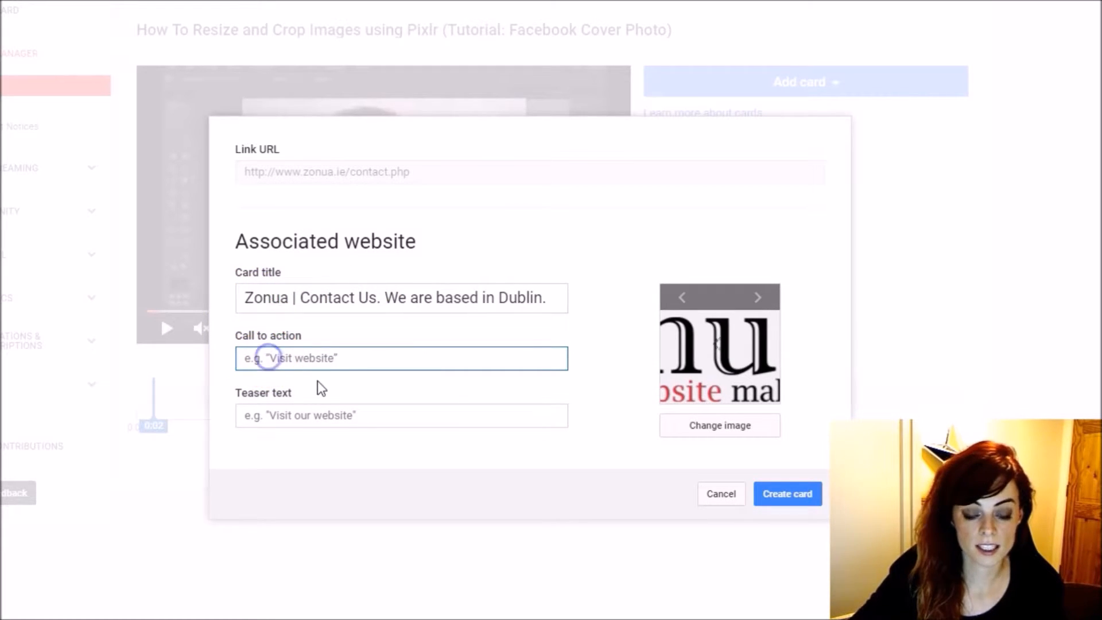
{"action": "type", "text": "Contact Us"}
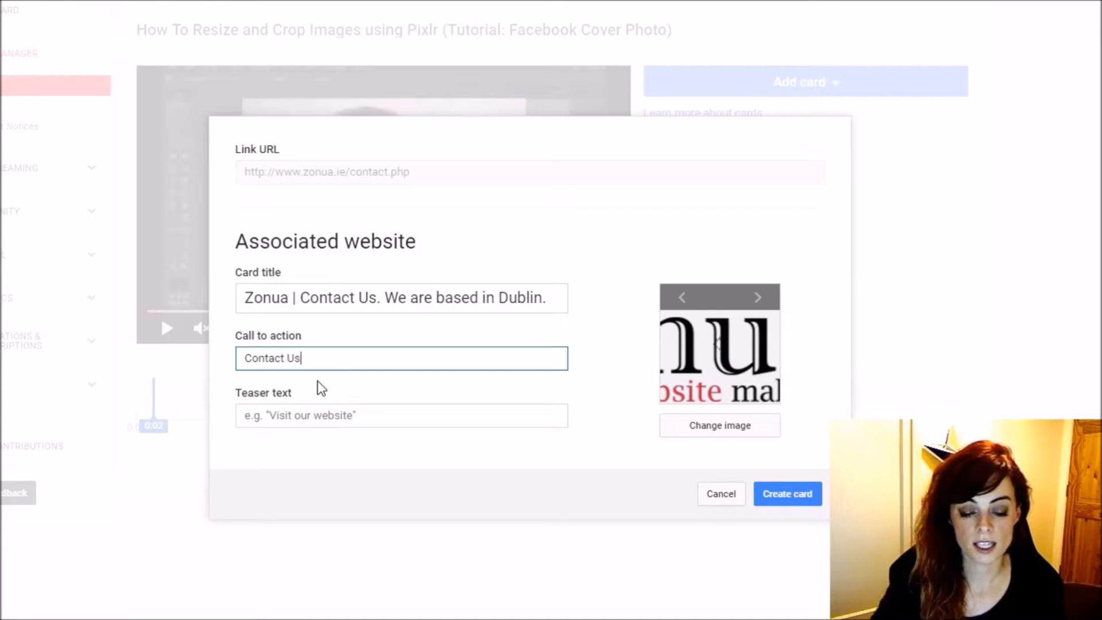
{"action": "type", "text": "Visit our Website"}
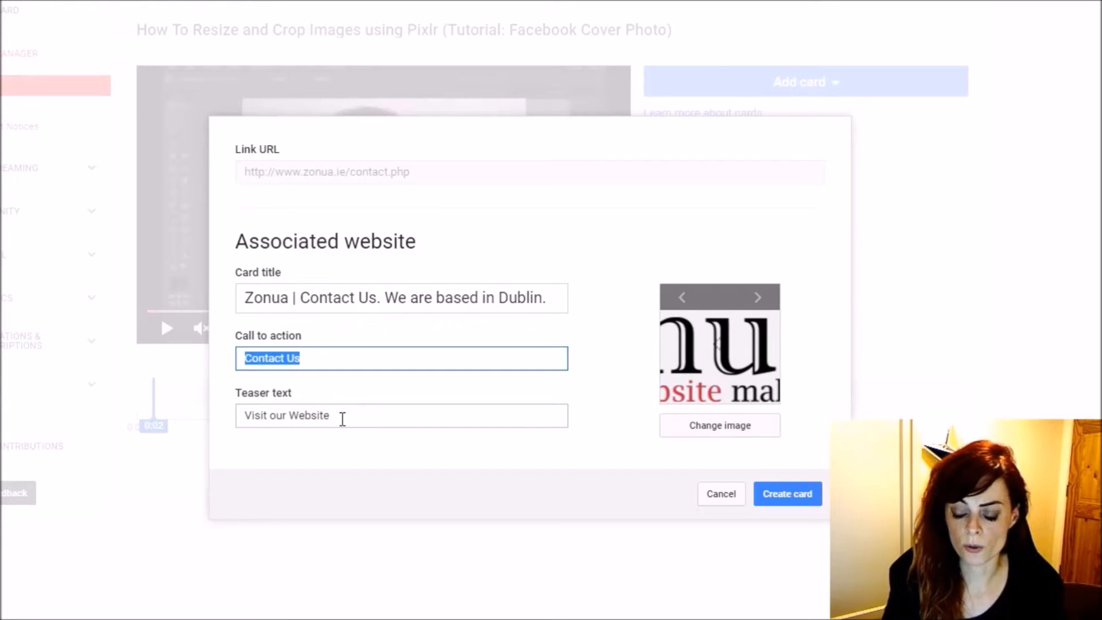
{"action": "type", "text": "Cart title"}
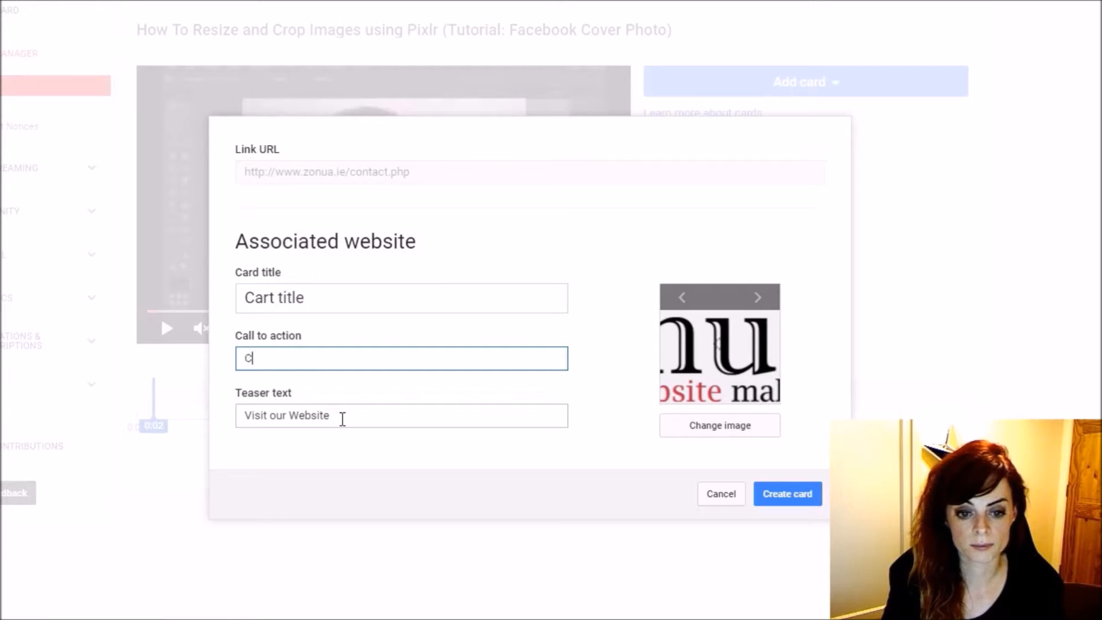
{"action": "type", "text": "Call to action"}
{"action": "left_click", "coordinate": [402, 416]}
{"action": "type", "text": "Teaser text"}
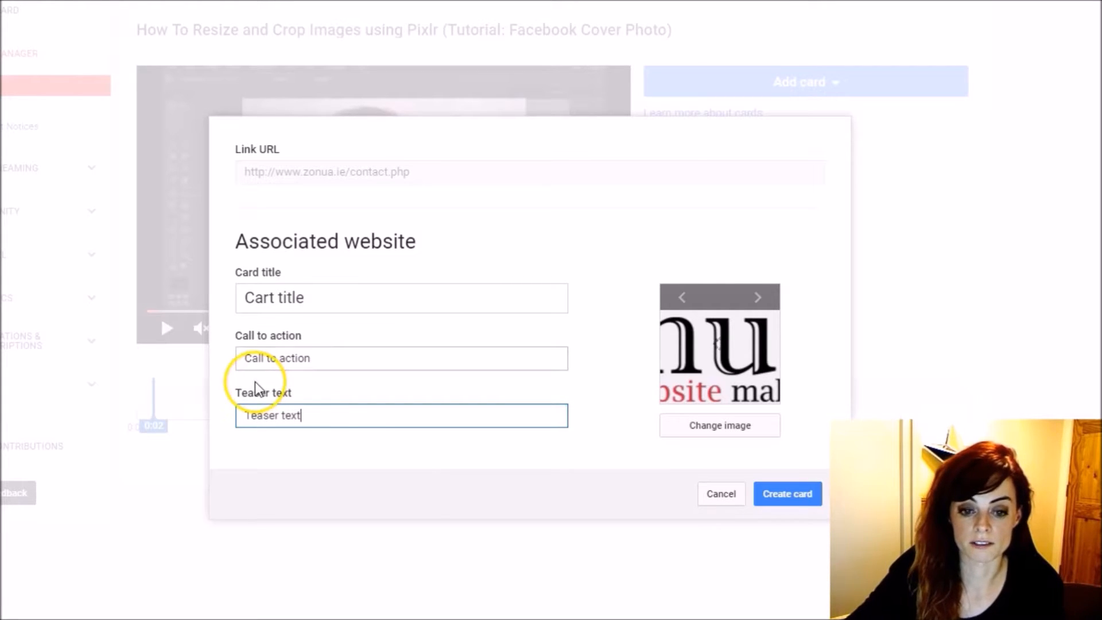
{"action": "mouse_move", "coordinate": [724, 390]}
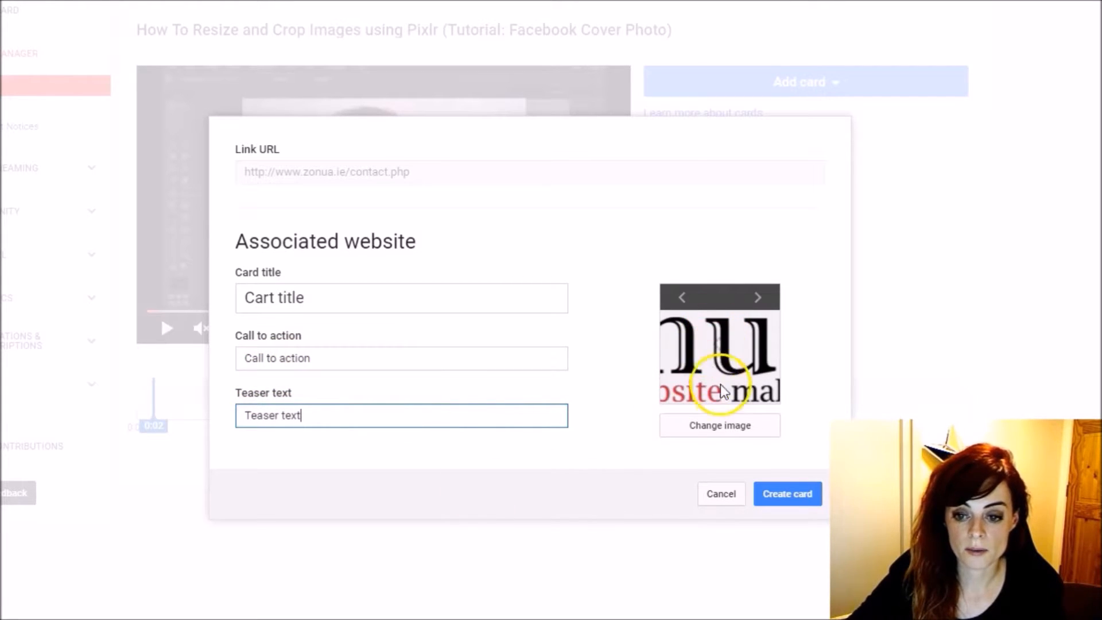
Step: Choose the Spiders card image and create the link card
{"action": "left_click", "coordinate": [757, 297]}
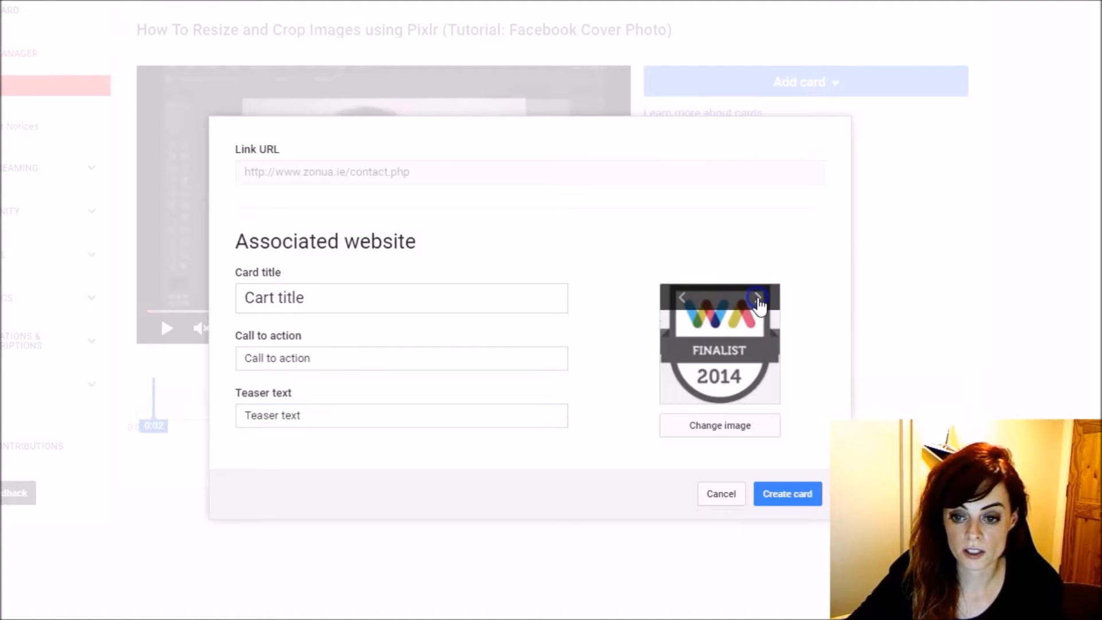
{"action": "left_click", "coordinate": [759, 298]}
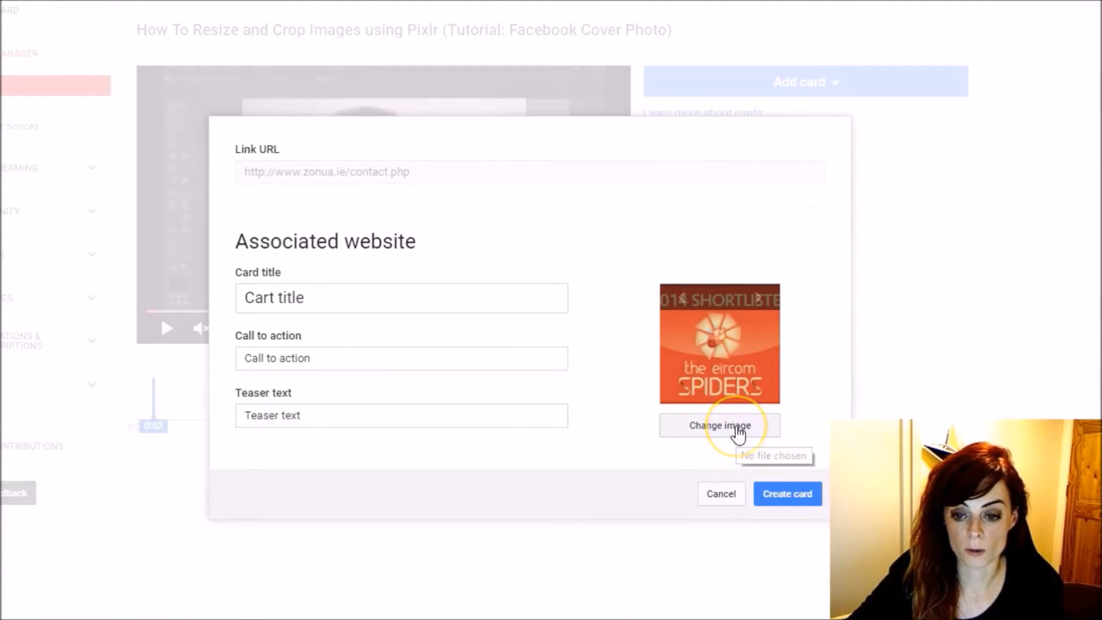
{"action": "mouse_move", "coordinate": [713, 451]}
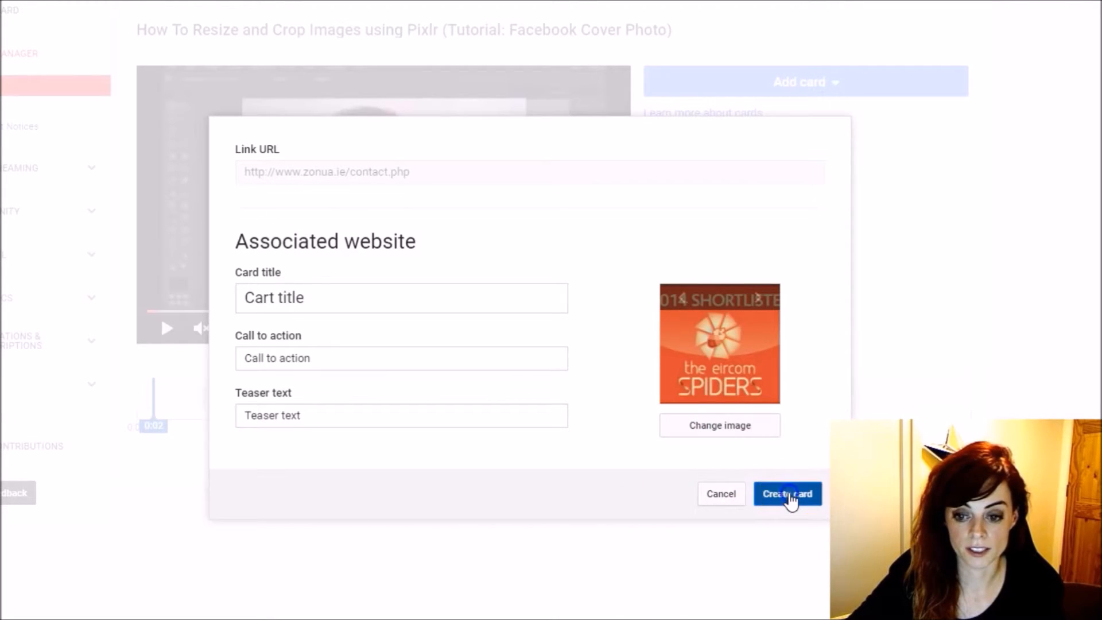
{"action": "left_click", "coordinate": [787, 494]}
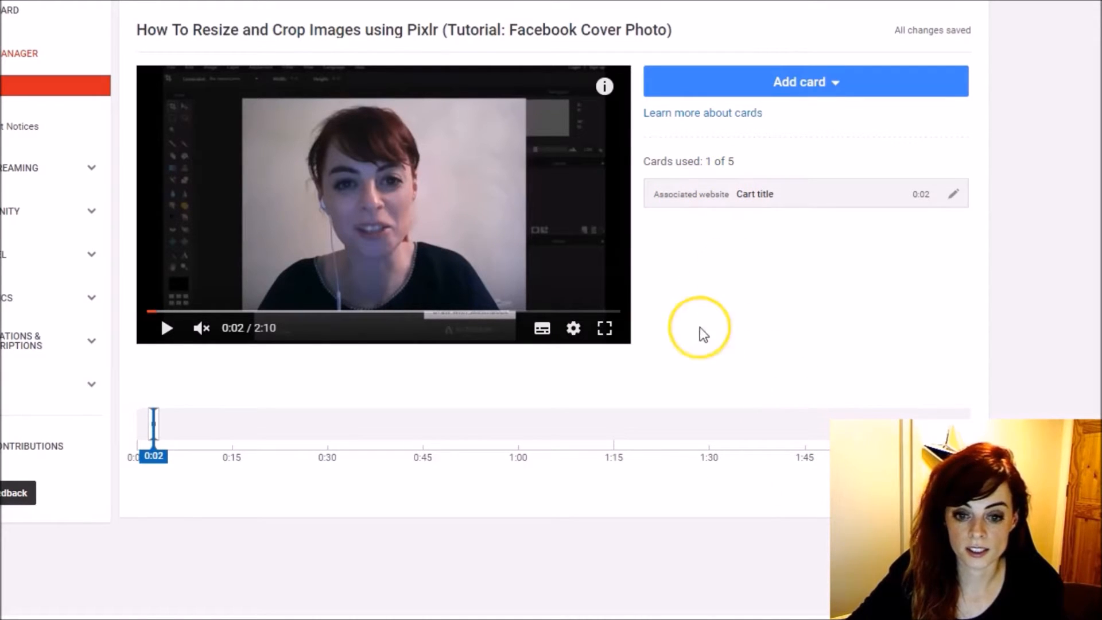
{"action": "scroll", "scroll_direction": "down", "scroll_amount": 3}
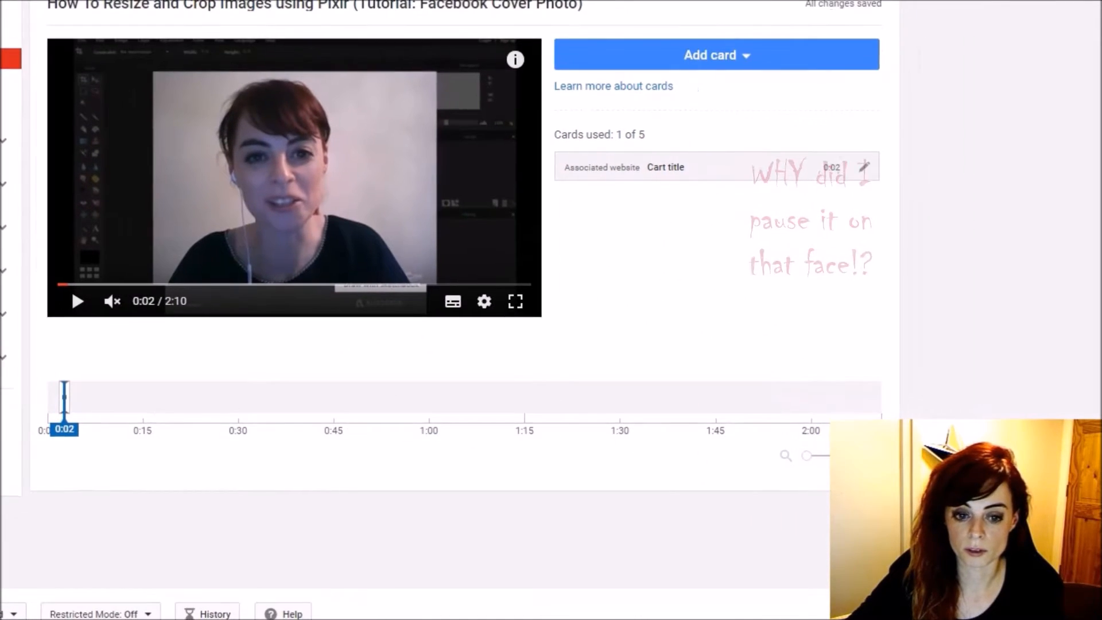